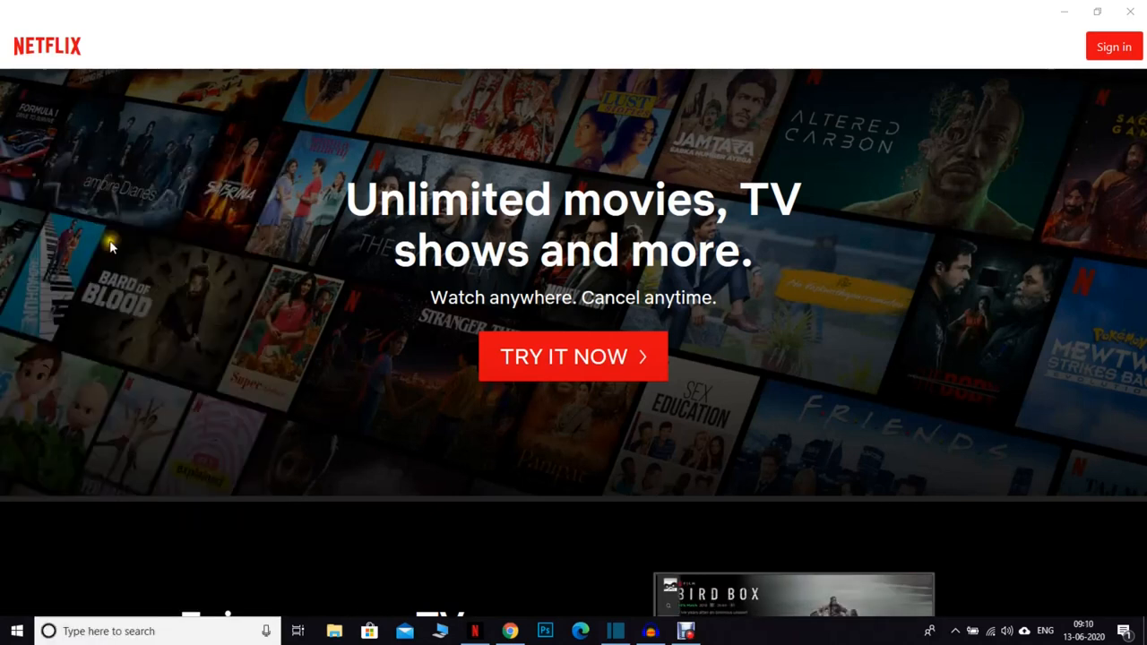
Step: Launch Snipping Tool and show the snip-mode list with Rectangular Snip chosen
{"action": "left_click", "coordinate": [722, 631]}
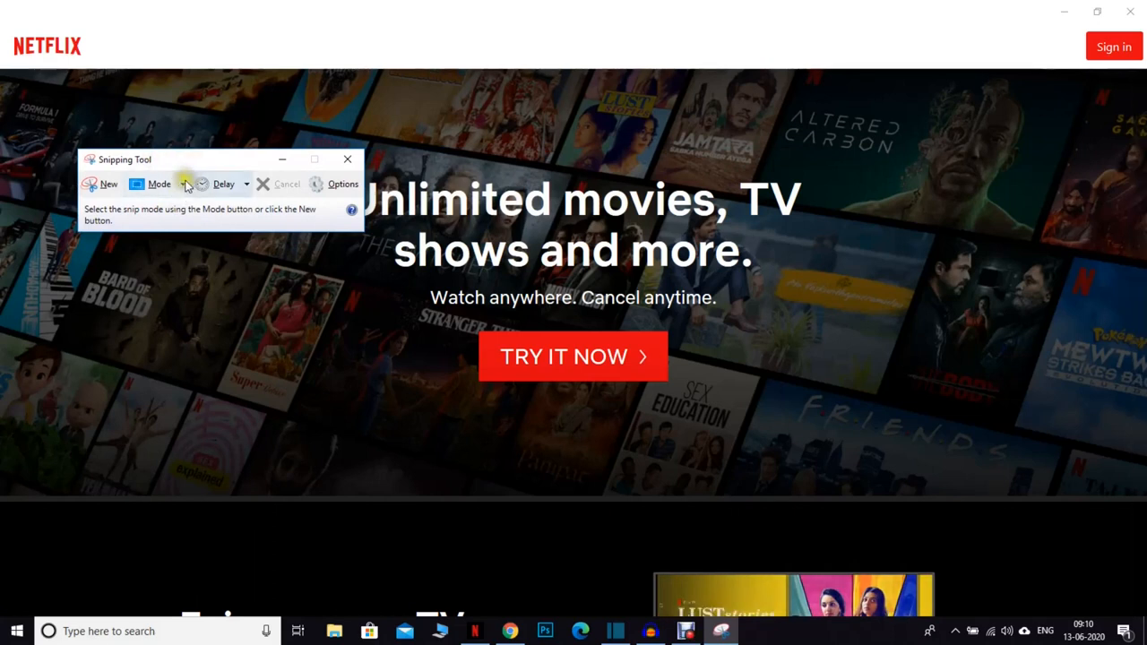
{"action": "mouse_move", "coordinate": [184, 186]}
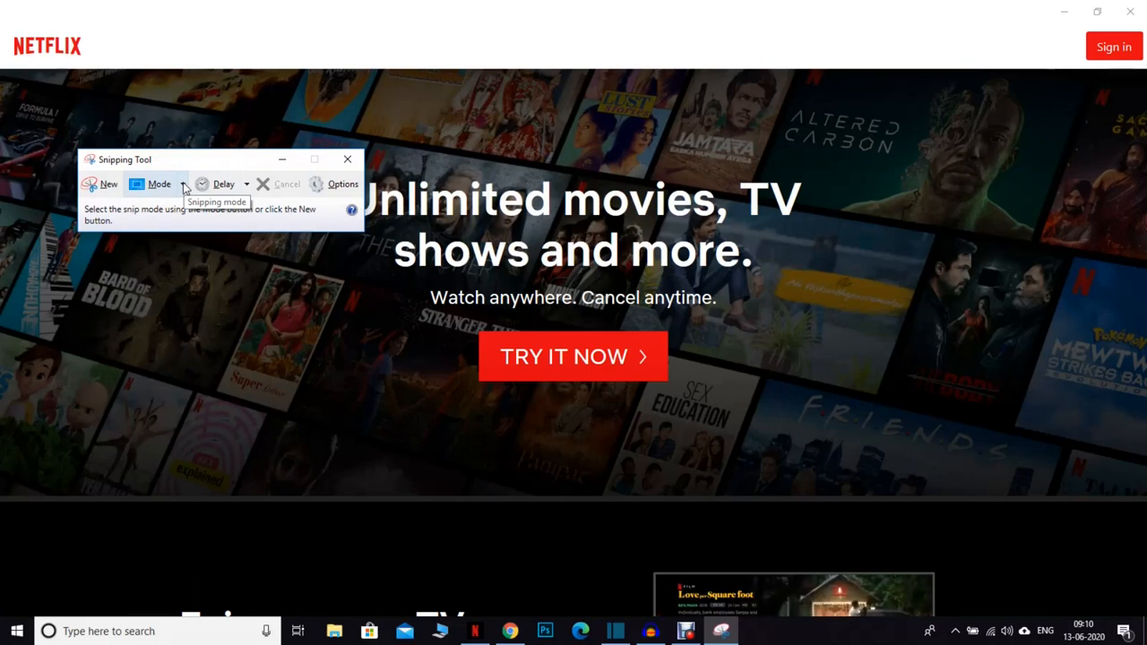
{"action": "left_click", "coordinate": [183, 184]}
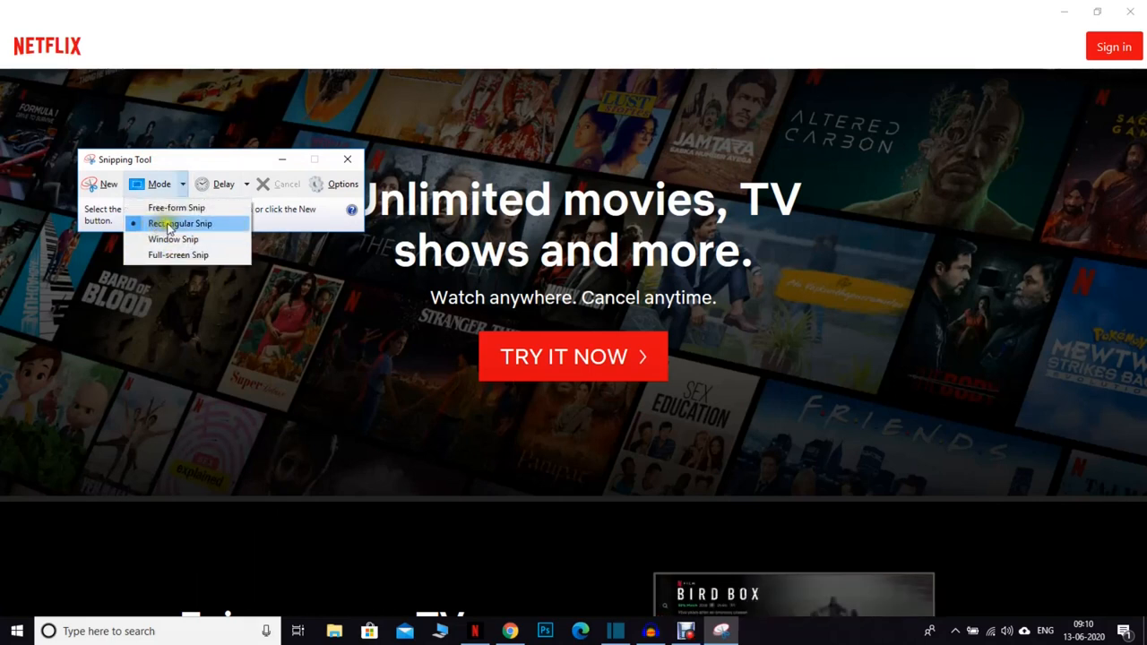
{"action": "mouse_move", "coordinate": [180, 223]}
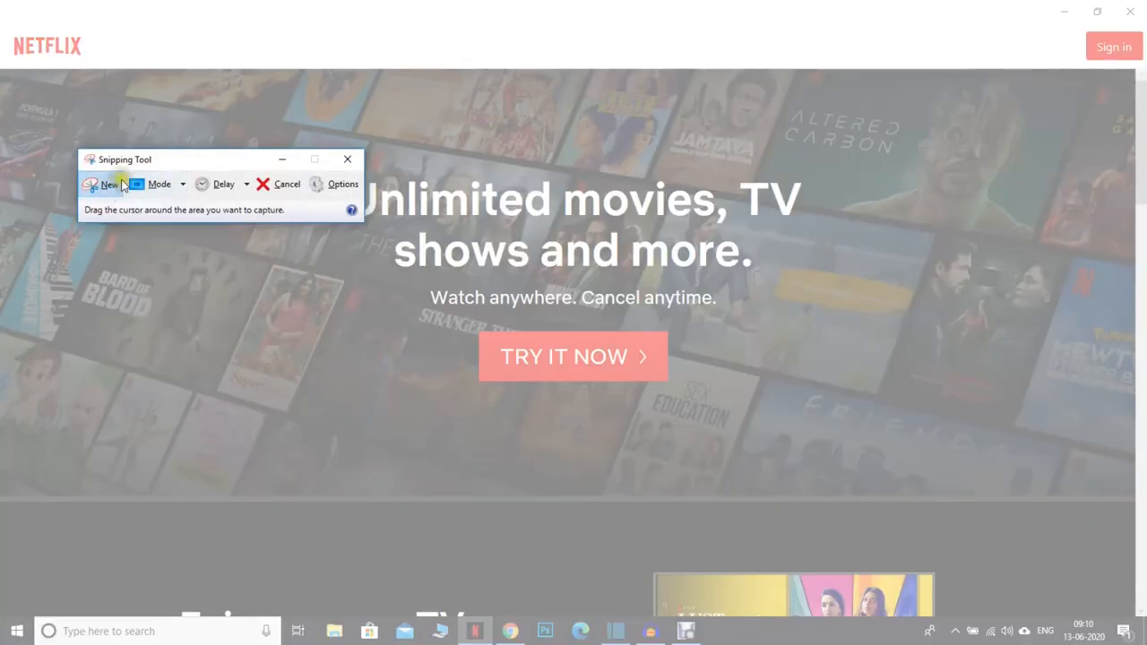
Step: Move the Snipping Tool window aside to the right of the screen
{"action": "left_click_drag", "start_coordinate": [188, 158], "coordinate": [914, 143]}
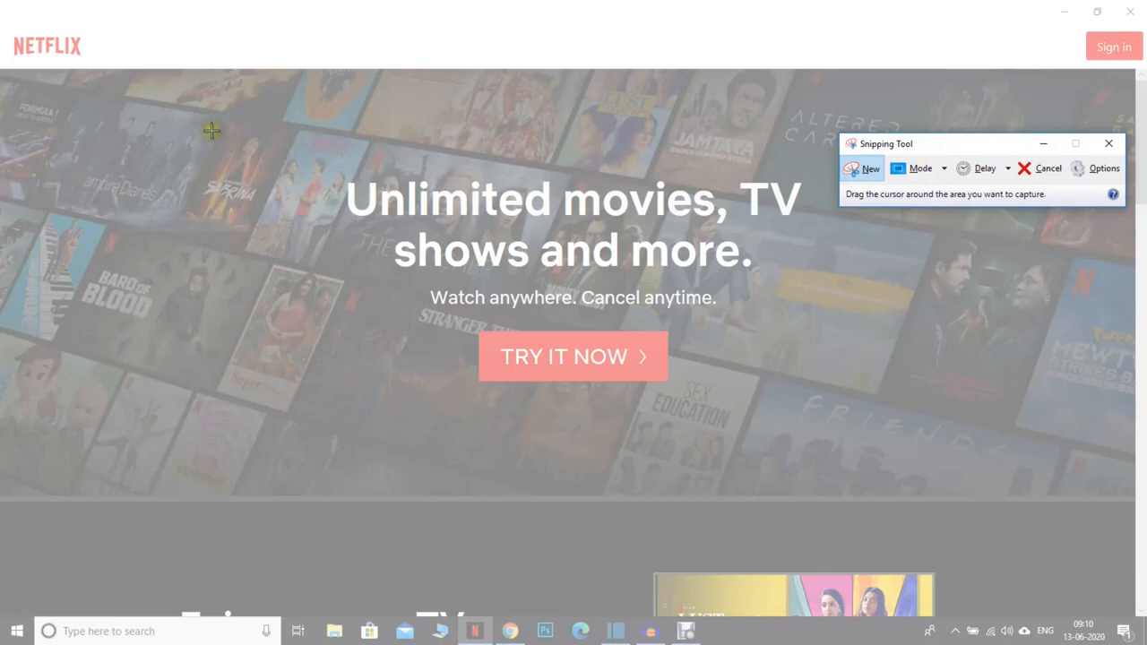
{"action": "mouse_move", "coordinate": [234, 125]}
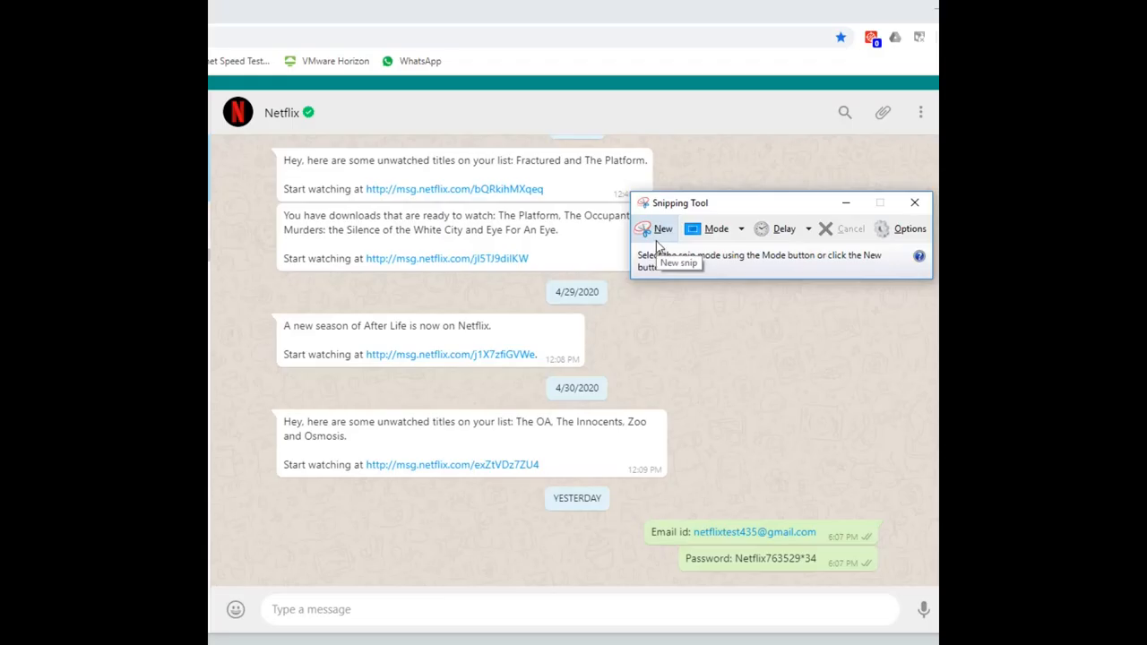
{"action": "mouse_move", "coordinate": [726, 469]}
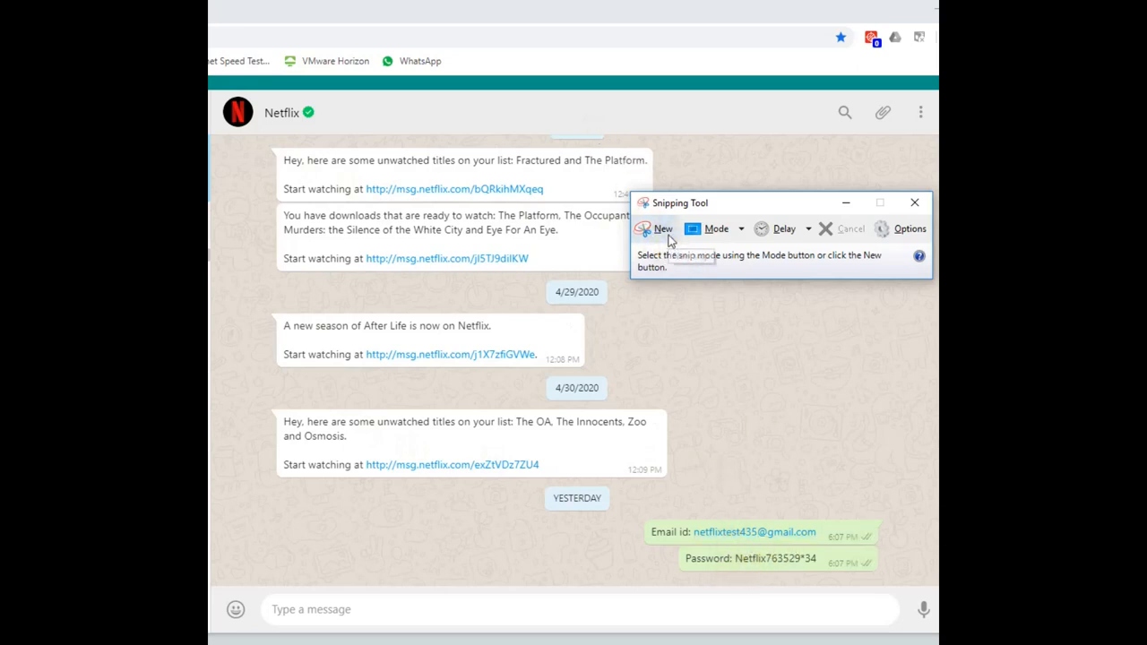
Step: Start a new snip of the WhatsApp chat showing the email and password messages
{"action": "left_click", "coordinate": [657, 228]}
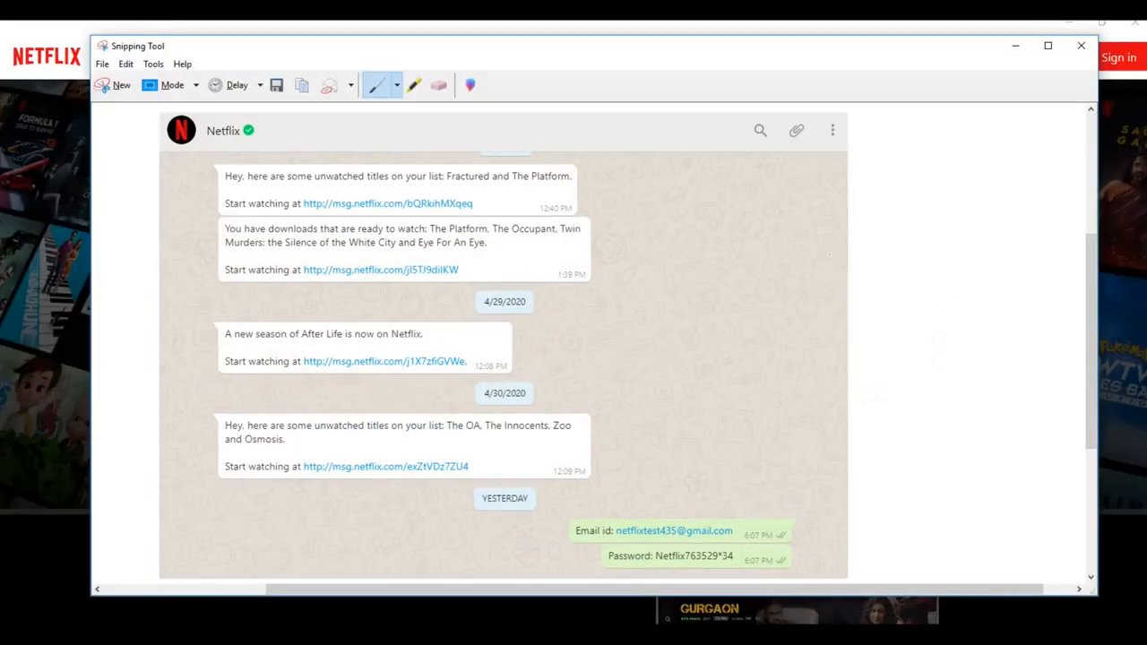
{"action": "mouse_move", "coordinate": [694, 306]}
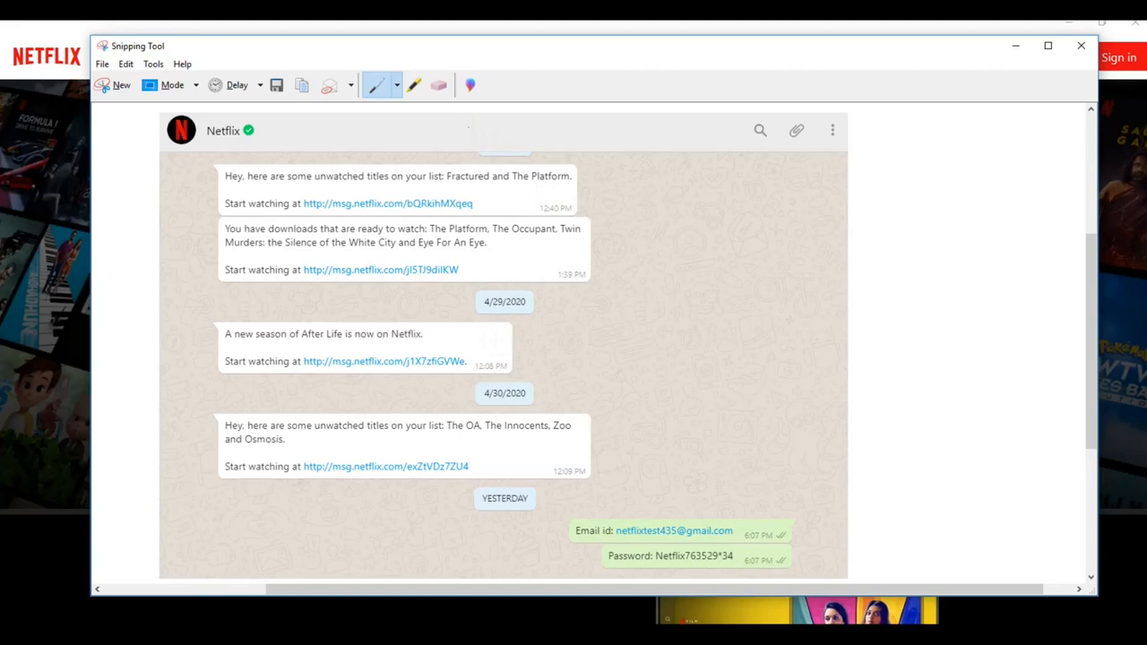
Step: Pick the Custom Pen from the Pen choices for marking over the password
{"action": "left_click", "coordinate": [397, 84]}
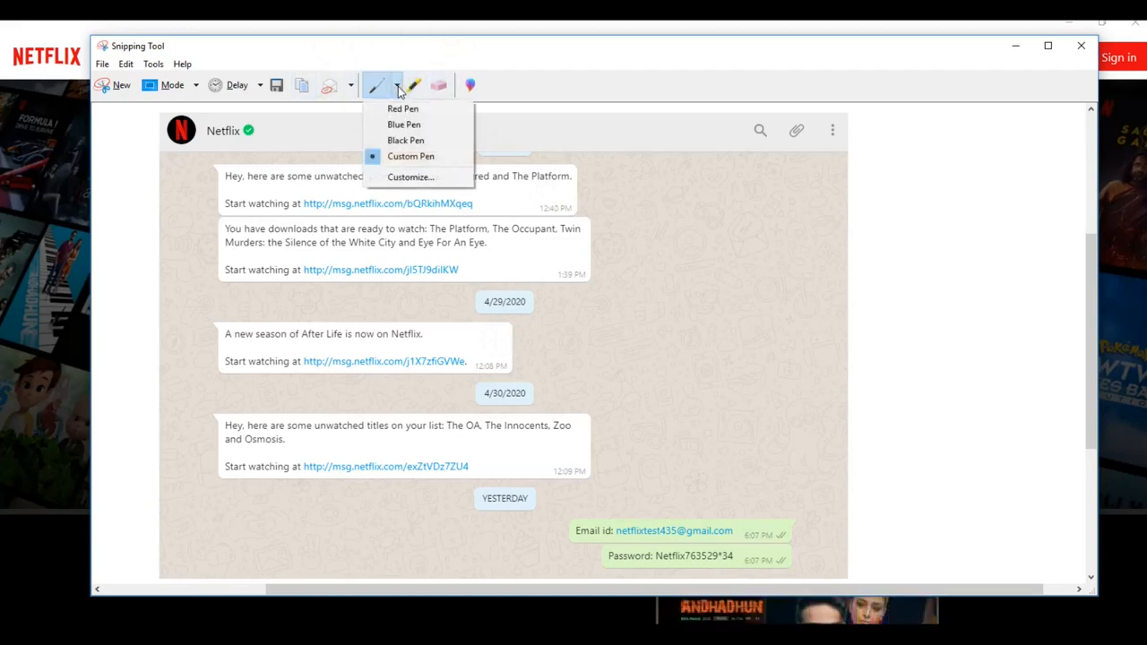
{"action": "mouse_move", "coordinate": [411, 156]}
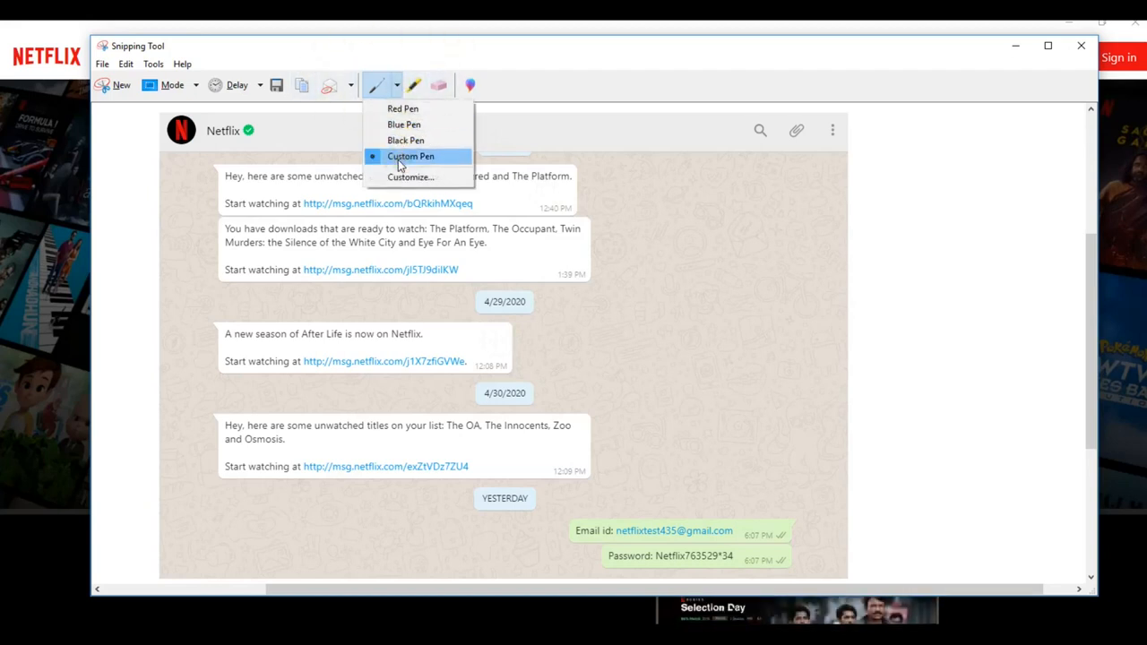
{"action": "left_click", "coordinate": [411, 156]}
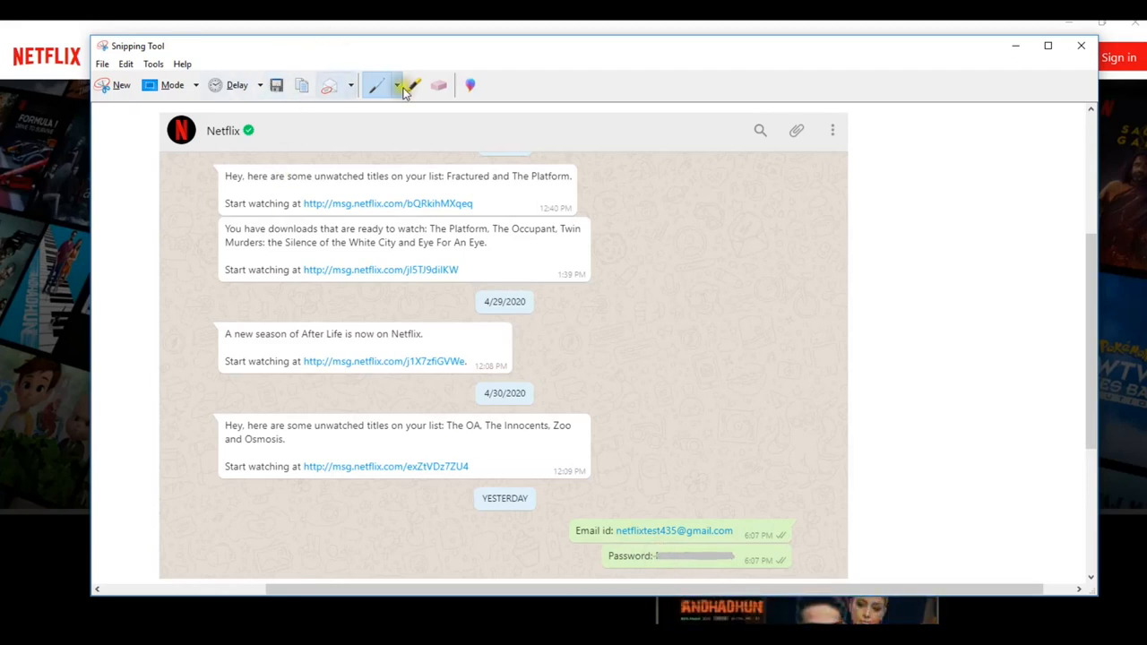
{"action": "mouse_move", "coordinate": [470, 85]}
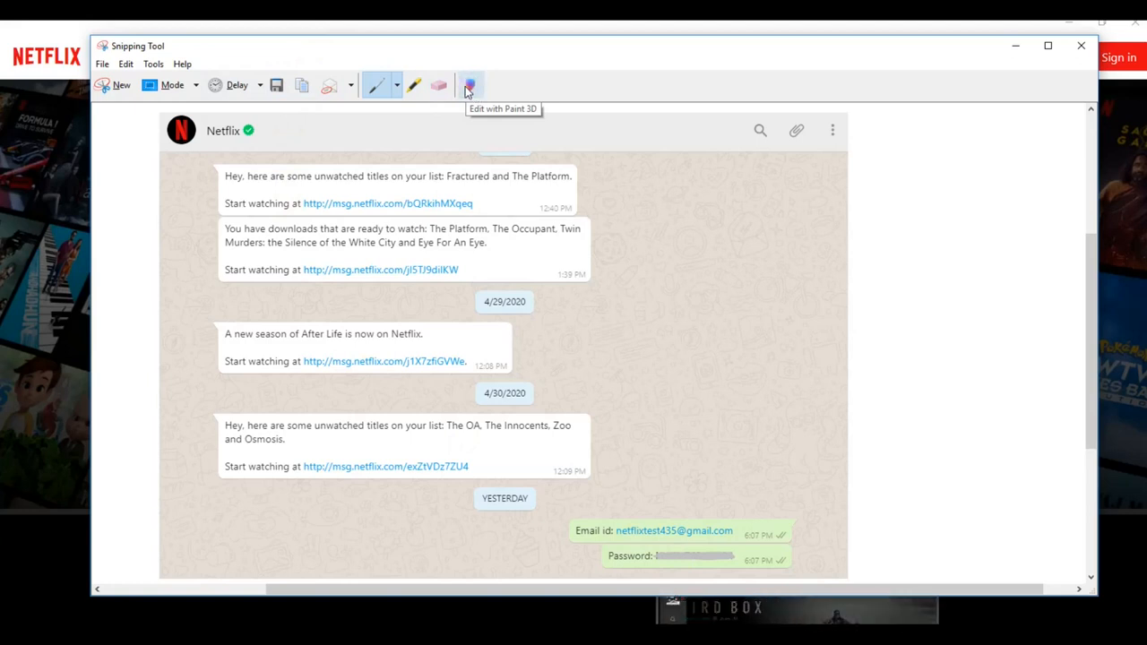
Step: Send the snip to Paint 3D and draw a rectangle shape over the password line
{"action": "left_click", "coordinate": [470, 85]}
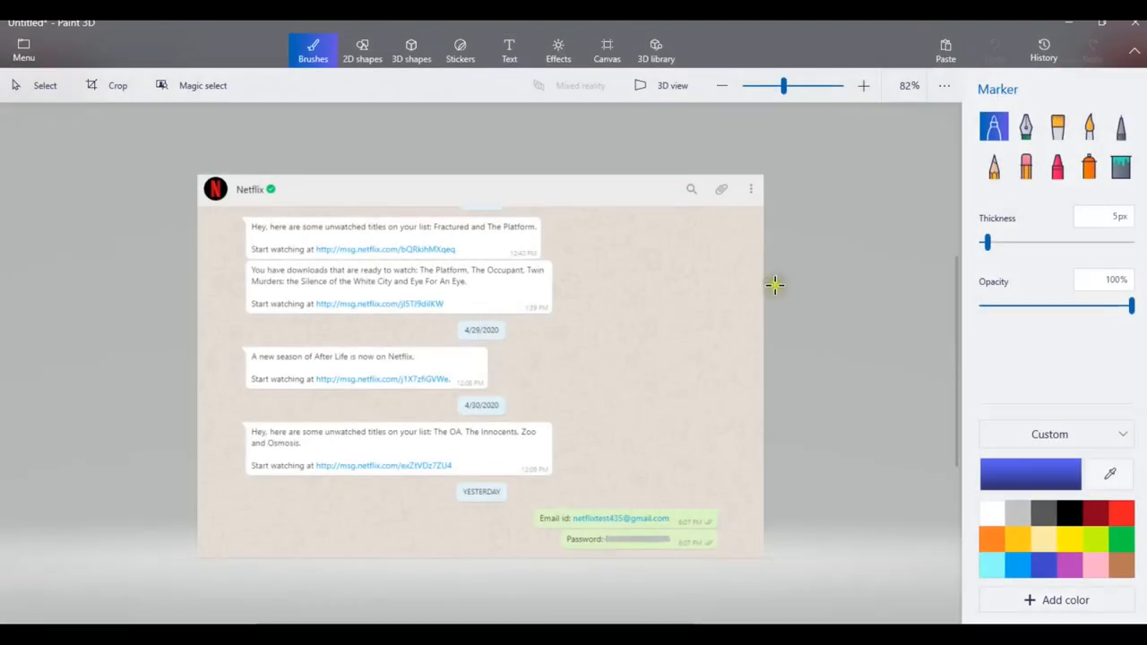
{"action": "left_click", "coordinate": [362, 51]}
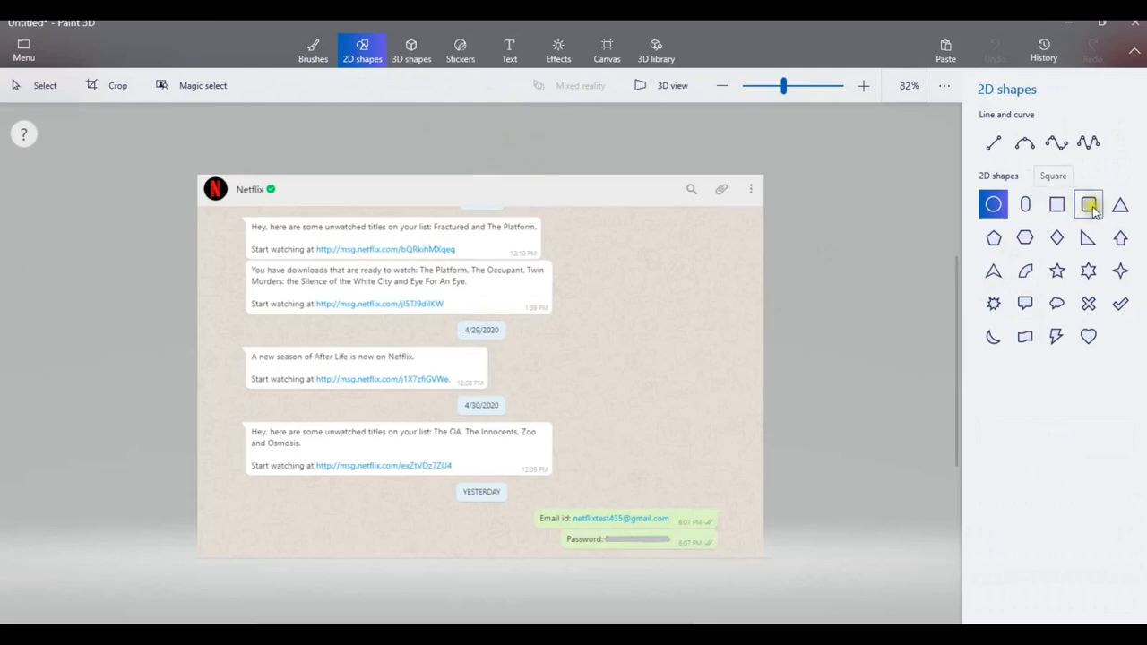
{"action": "left_click", "coordinate": [1057, 203]}
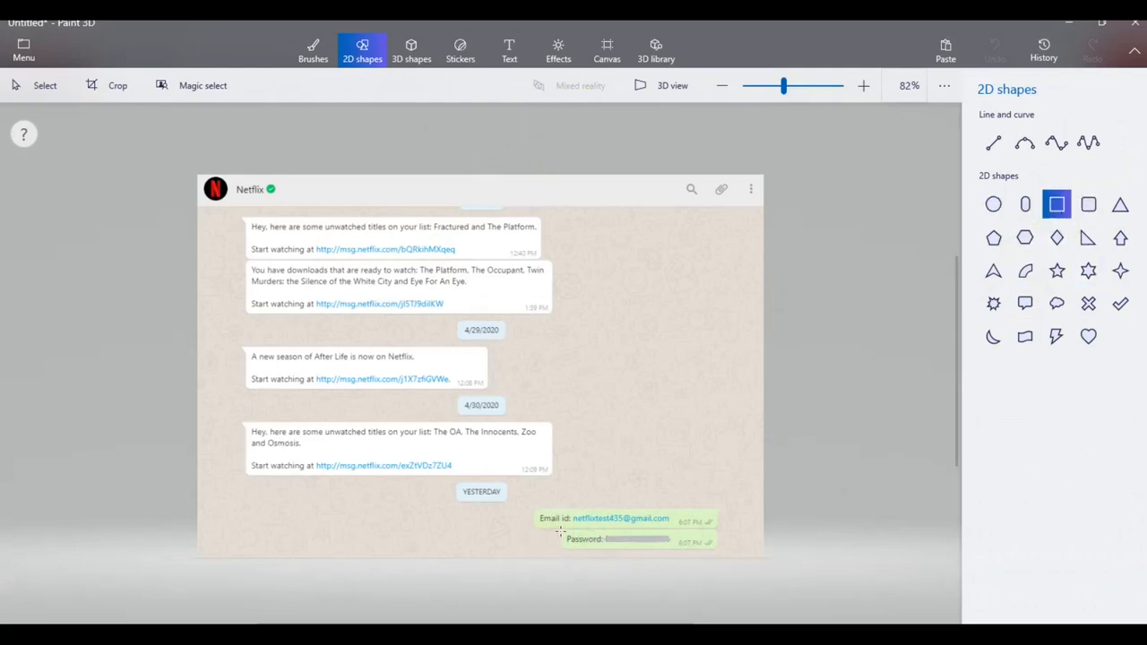
{"action": "left_click", "coordinate": [613, 541]}
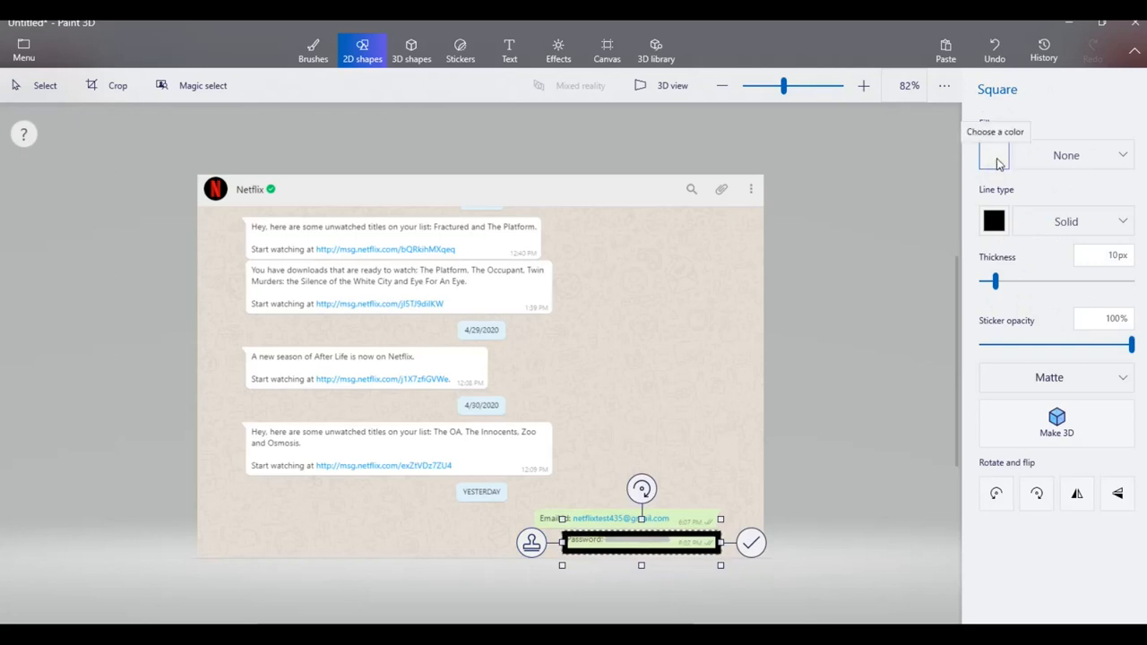
Step: Give the rectangle gray fill and a thicker gray outline, then show Save as options
{"action": "left_click", "coordinate": [994, 155]}
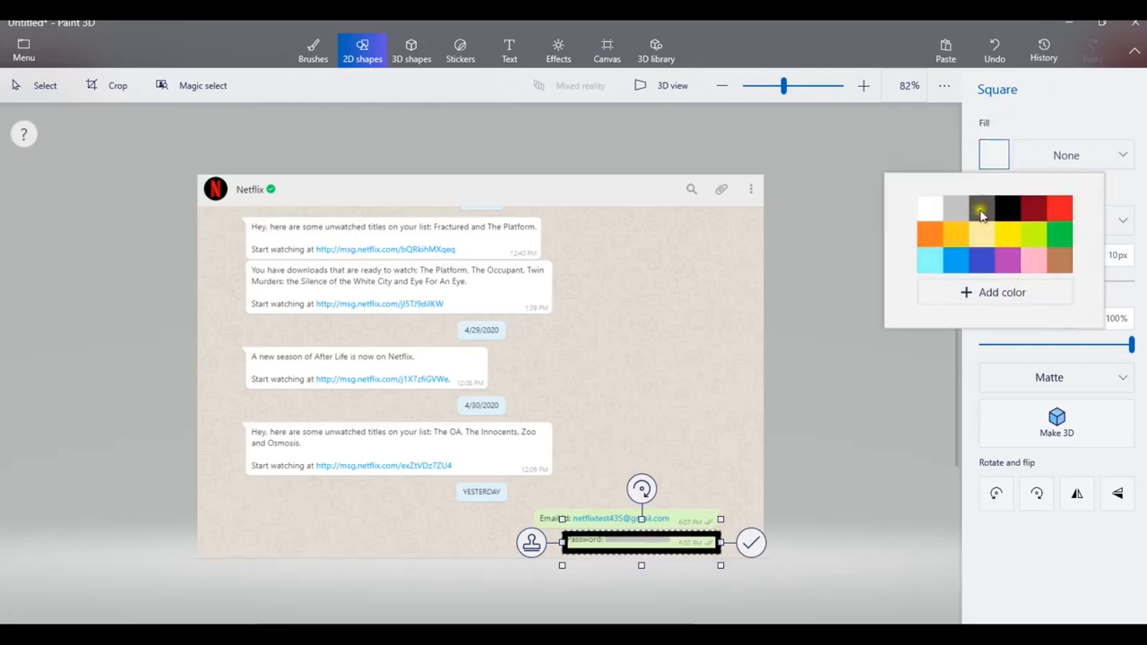
{"action": "left_click", "coordinate": [980, 207]}
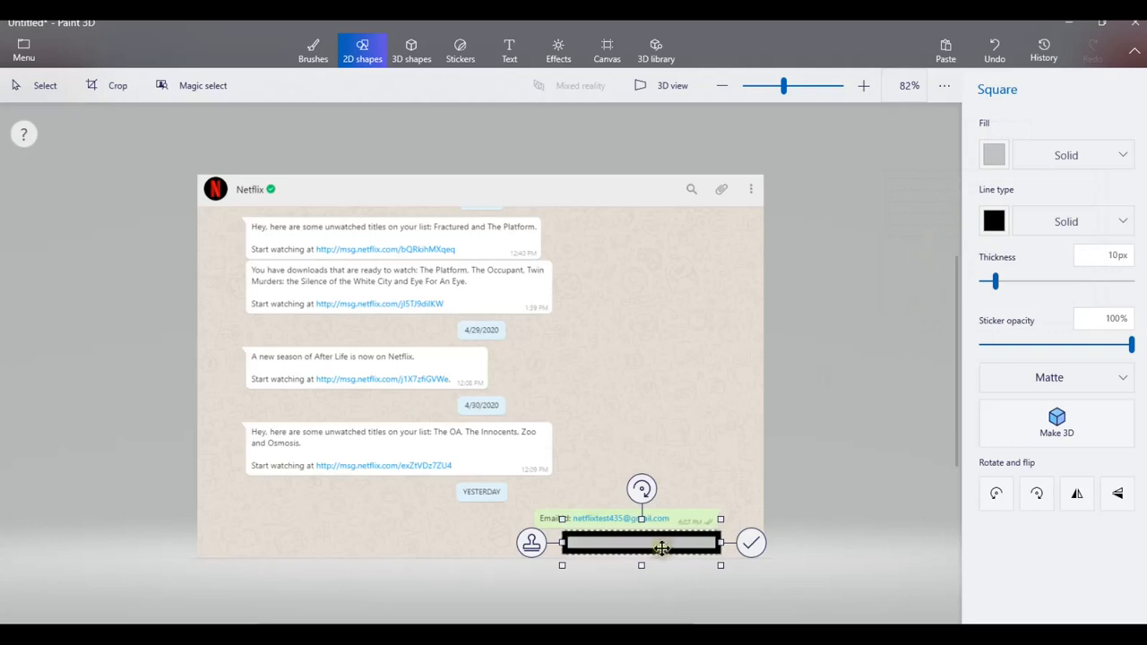
{"action": "left_click", "coordinate": [994, 222]}
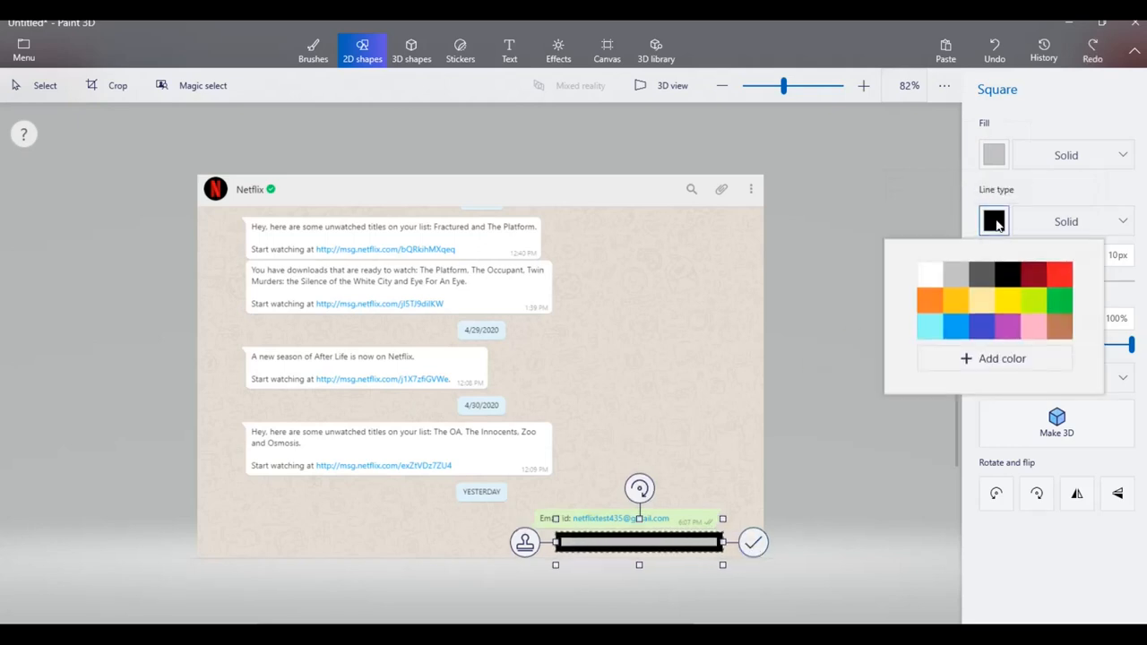
{"action": "left_click", "coordinate": [930, 273]}
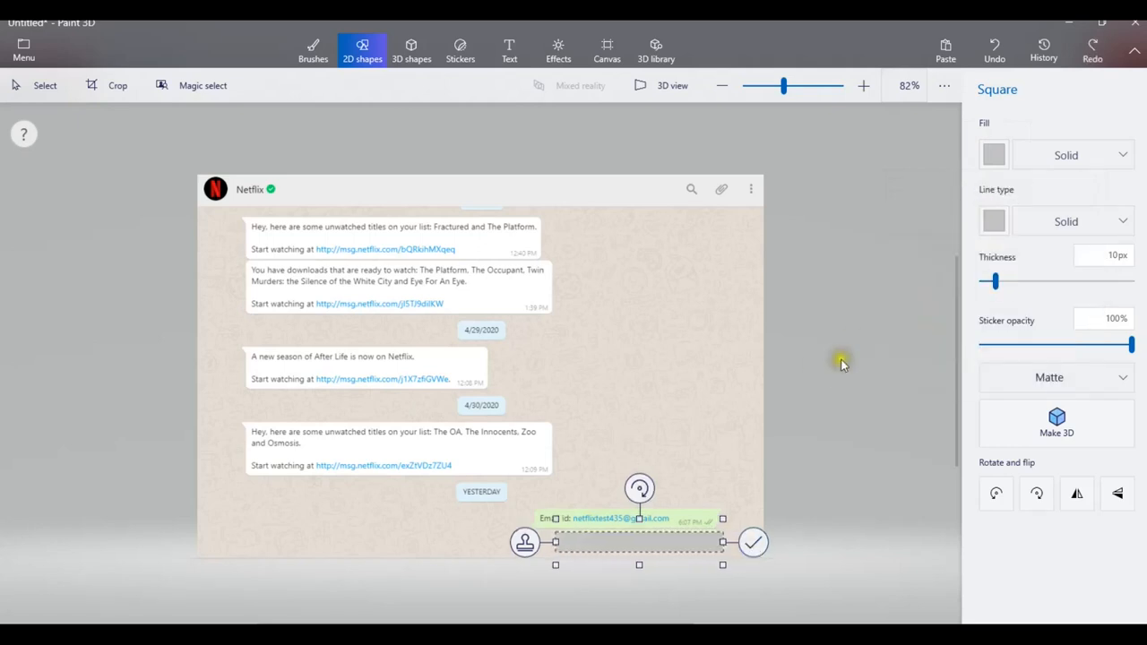
{"action": "left_click_drag", "start_coordinate": [993, 281], "coordinate": [1013, 281]}
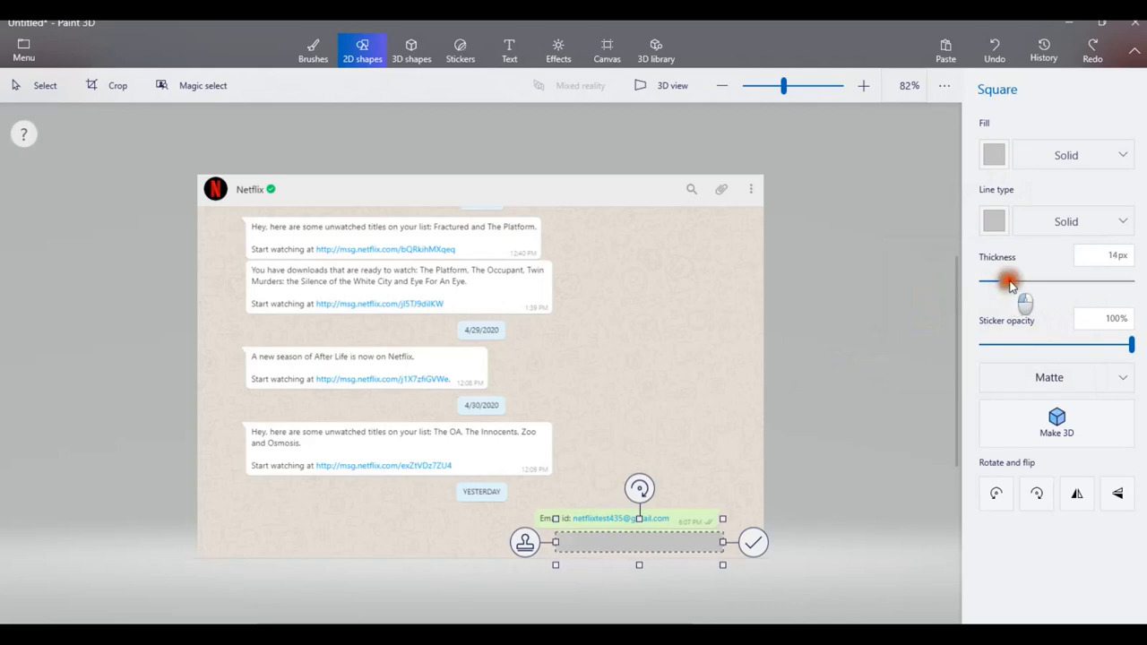
{"action": "left_click_drag", "start_coordinate": [1008, 281], "coordinate": [1031, 280]}
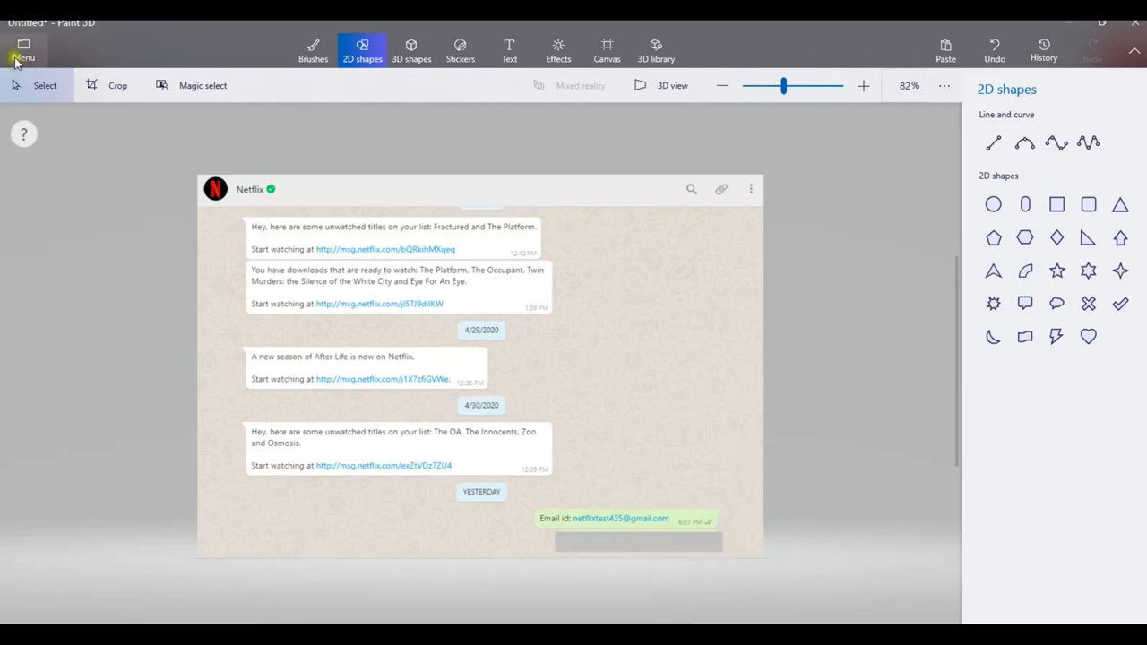
{"action": "left_click", "coordinate": [24, 49]}
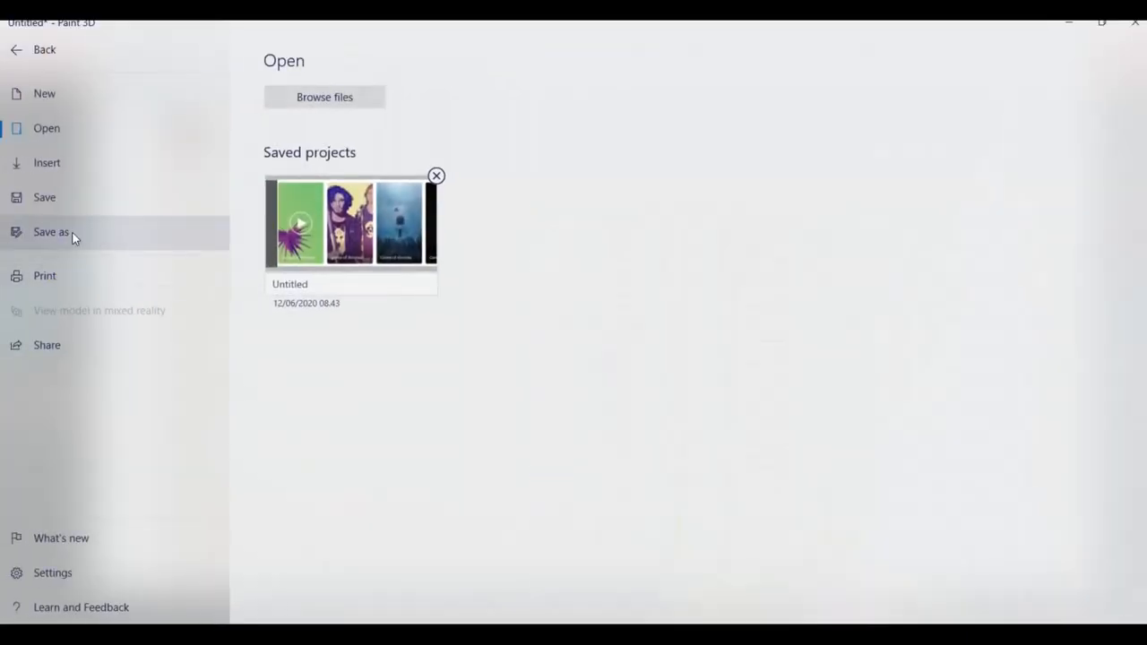
{"action": "left_click", "coordinate": [51, 232]}
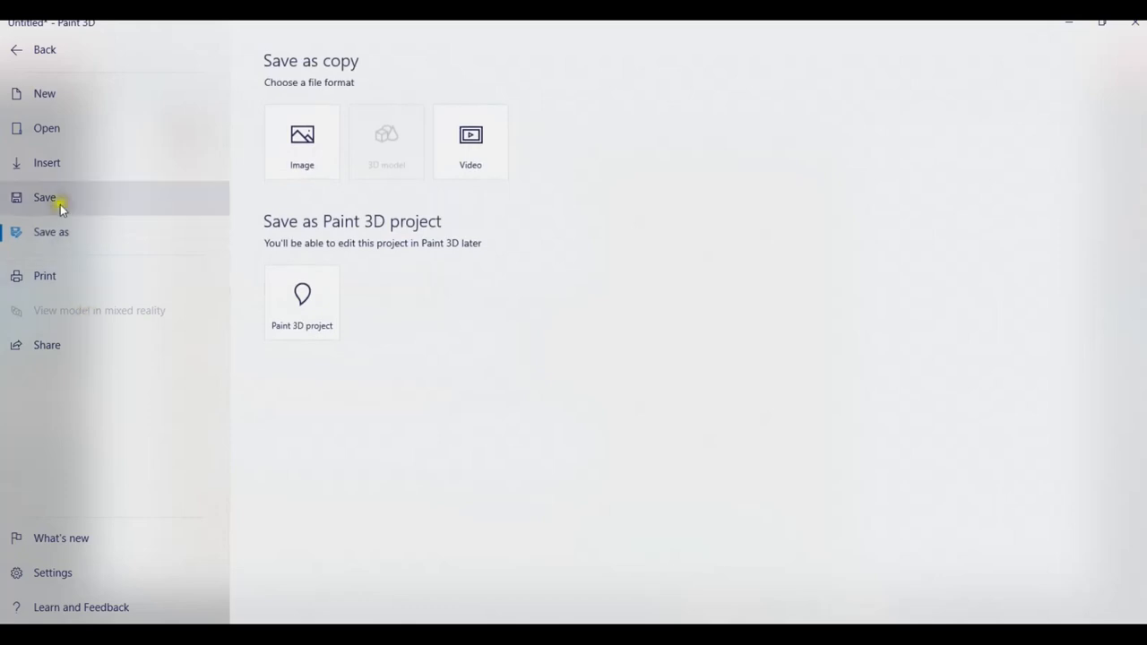